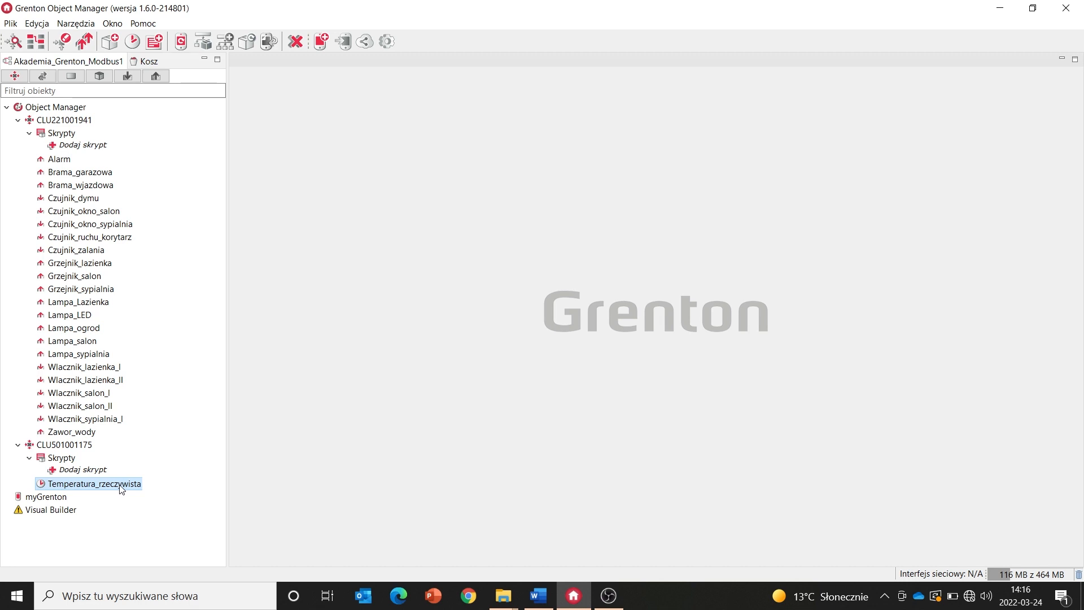
Step: Check Temperatura_rzeczywista's live readings, then add Modbus object Temperatura_CWU under CLU501001175
double_click(93, 484)
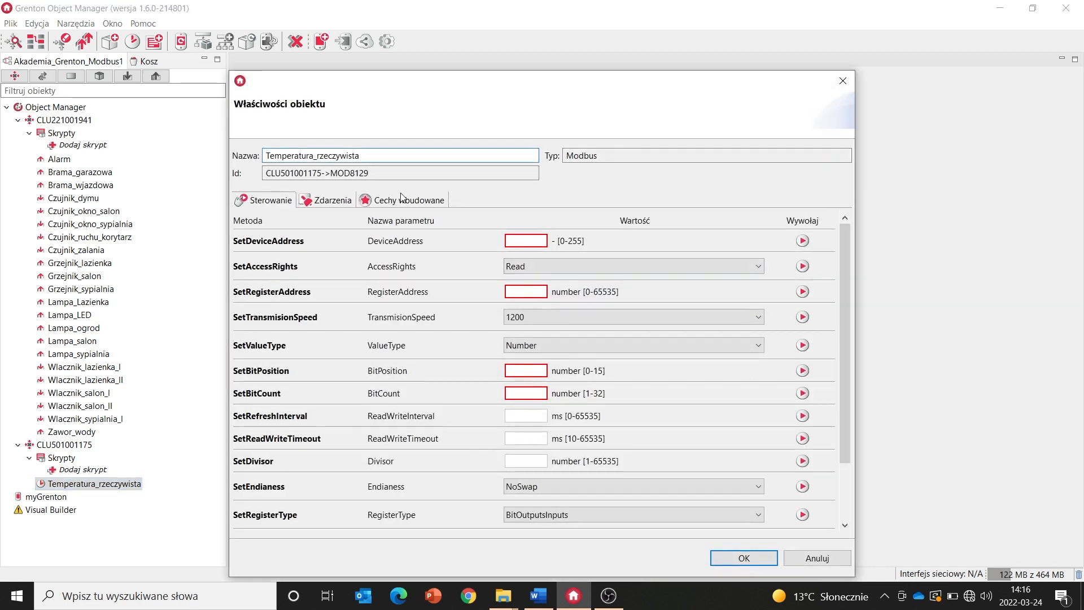
left_click(407, 199)
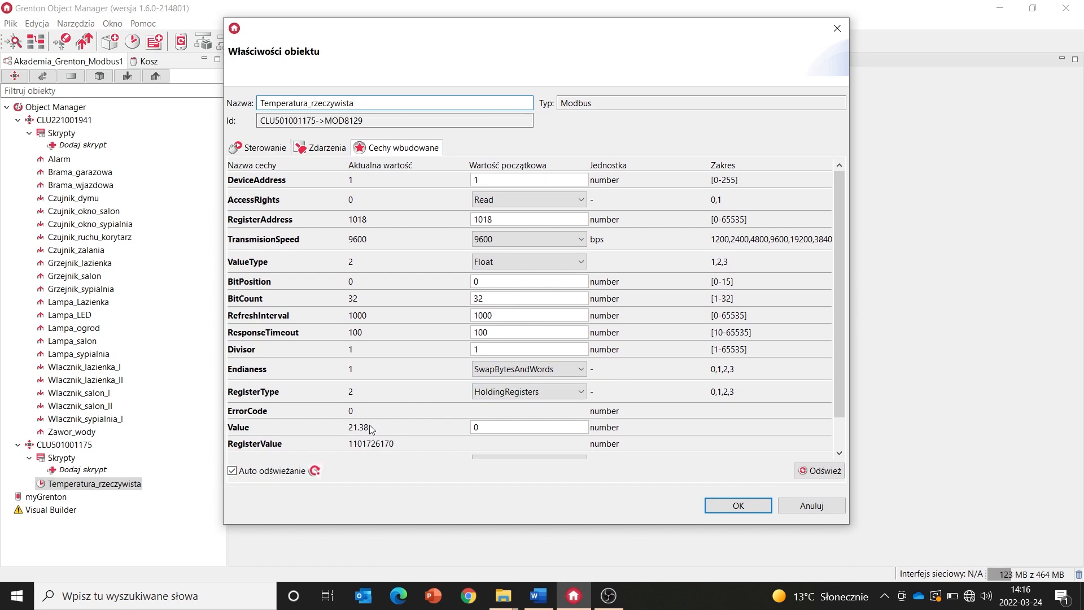
mouse_move(349, 446)
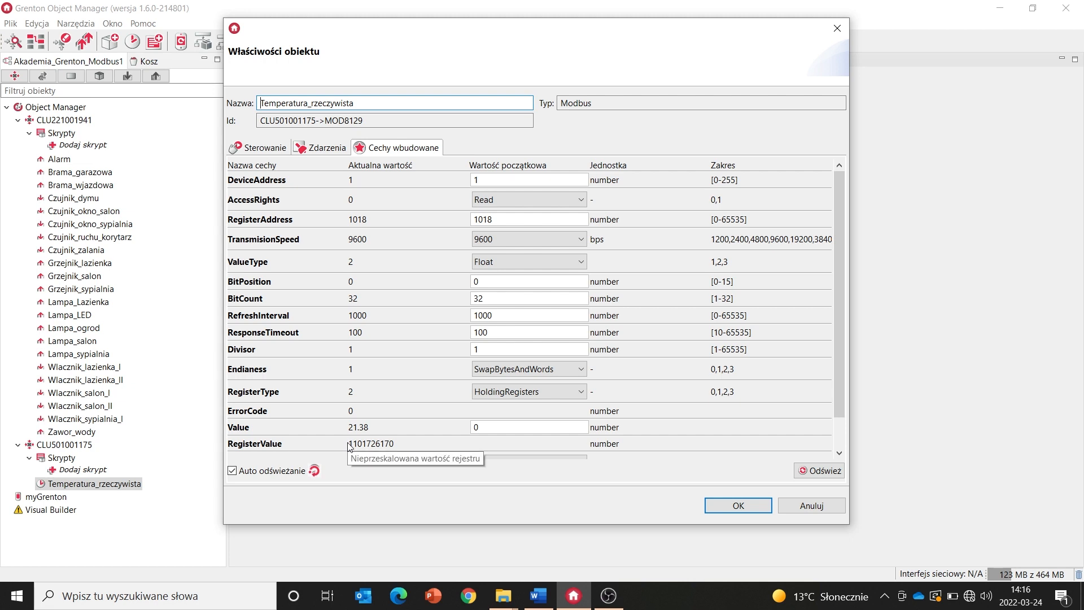
mouse_move(360, 439)
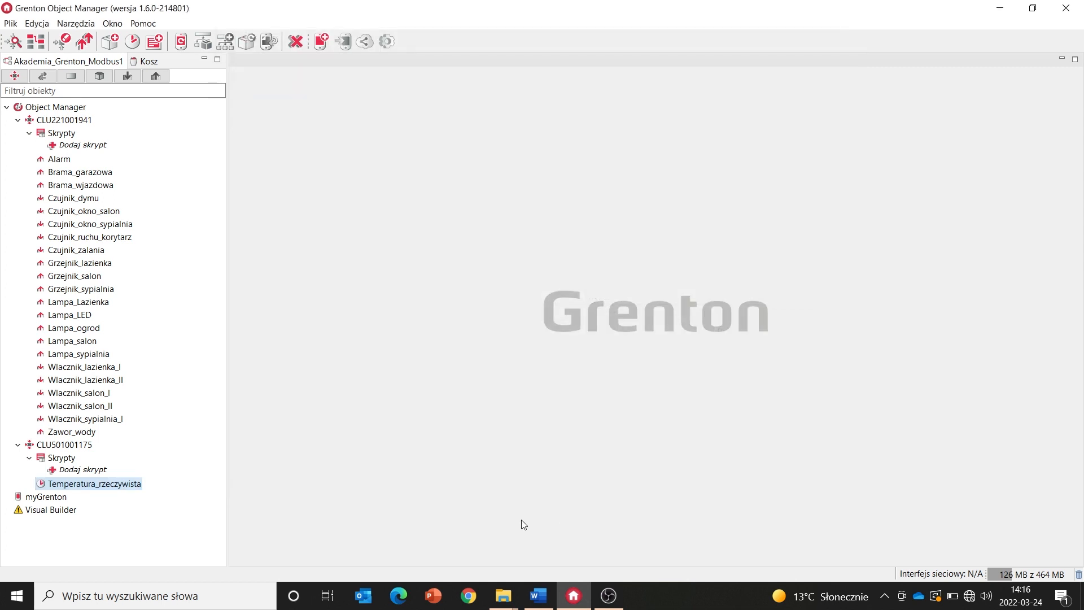
mouse_move(183, 173)
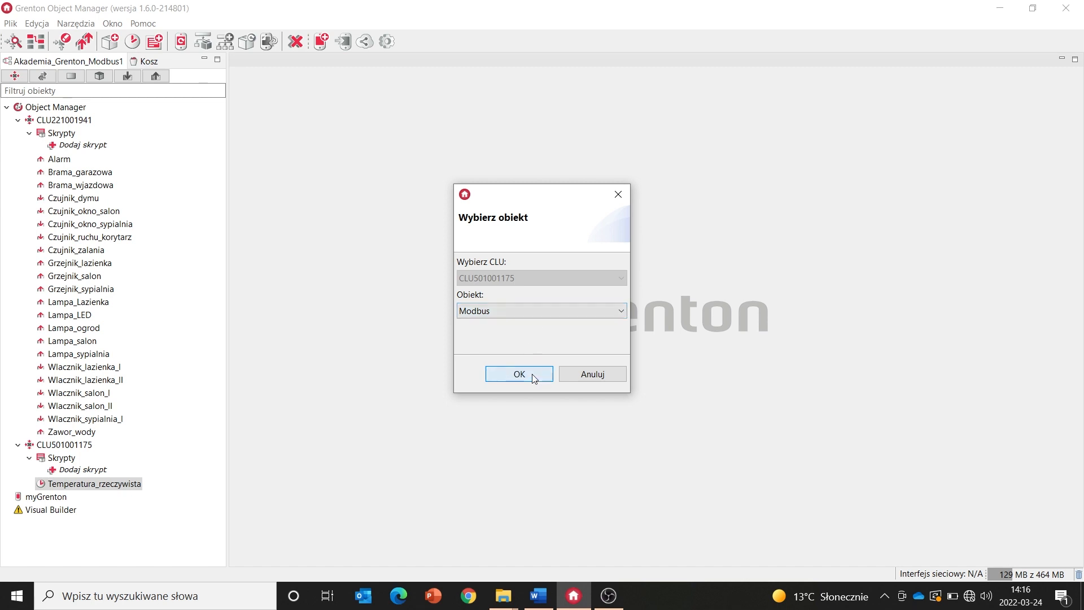
left_click(518, 374)
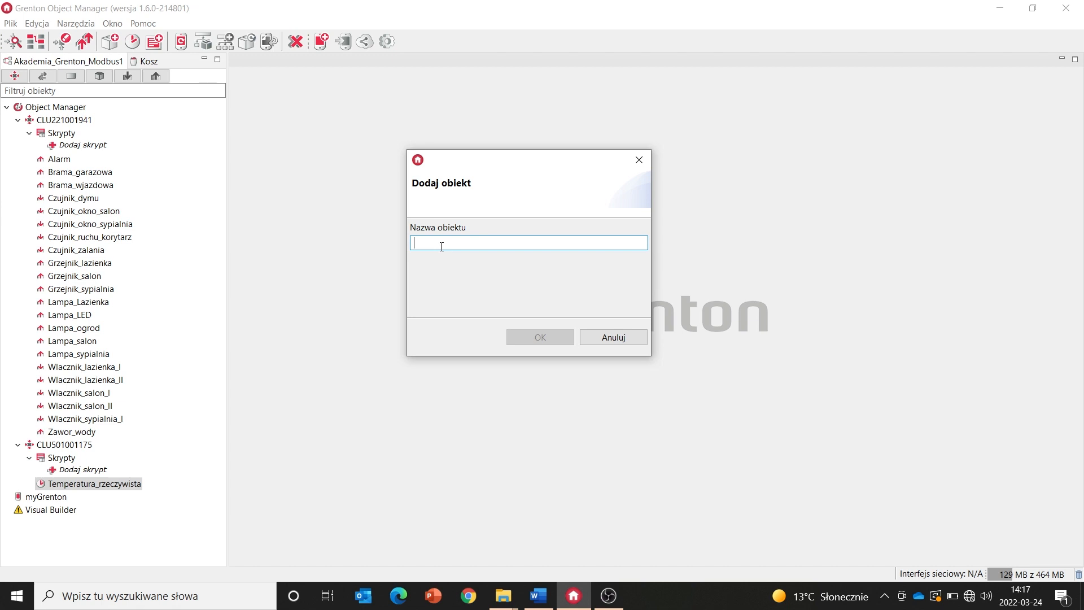
type("Temperatura")
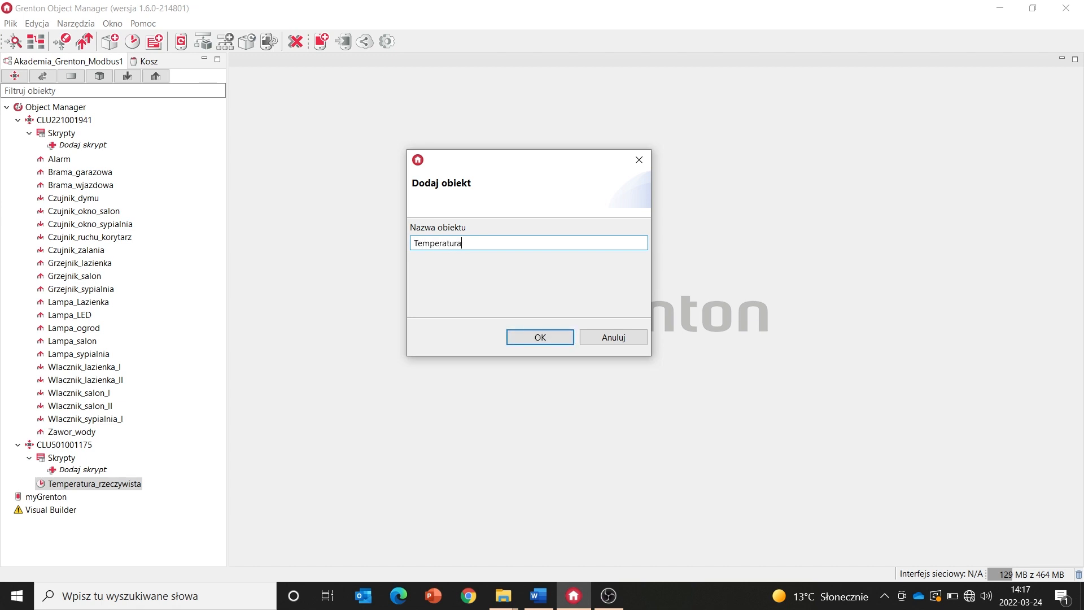
type("_C")
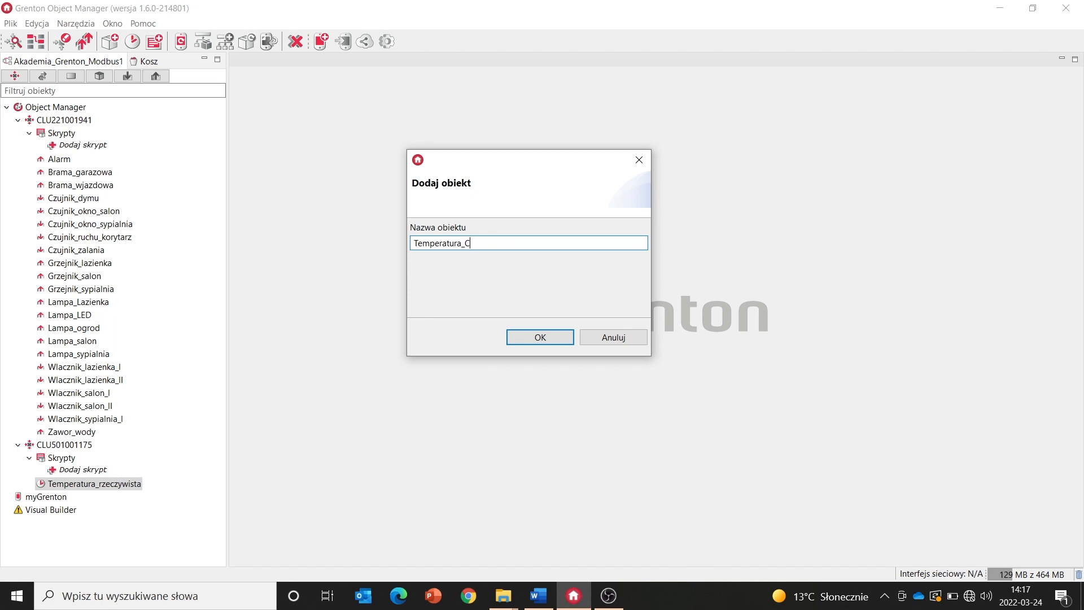
left_click(539, 337)
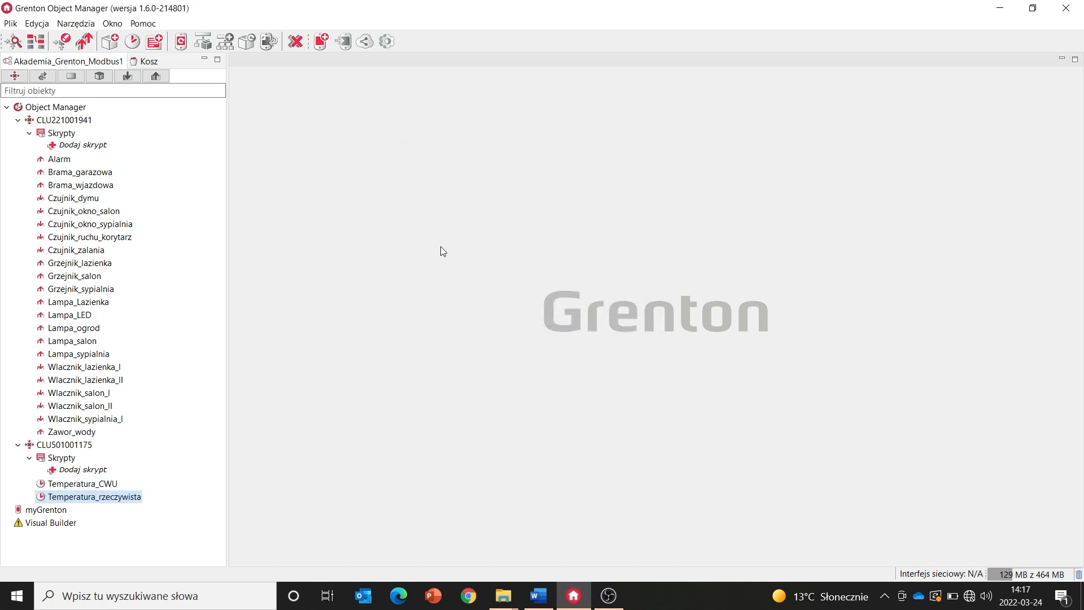
double_click(83, 483)
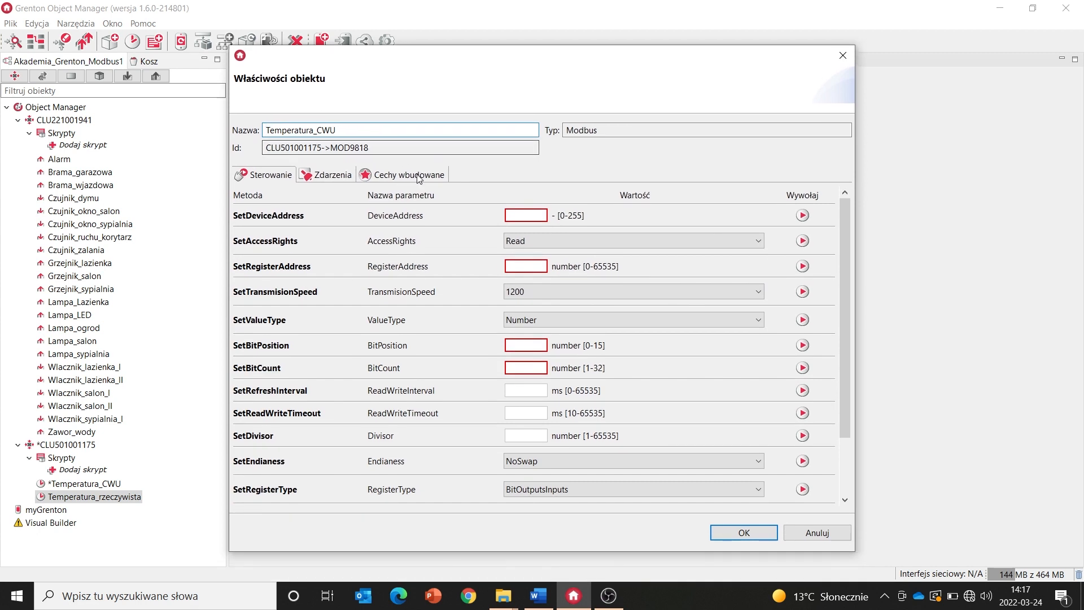
Step: Set Temperatura_CWU's device address to 1 and register address to 1026
left_click(408, 175)
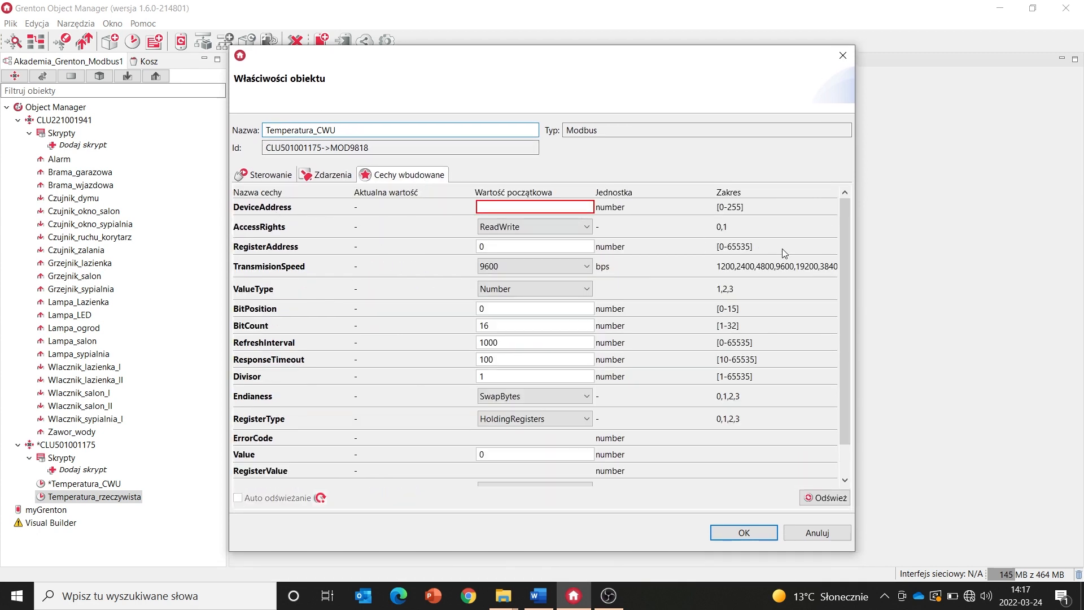
type("1")
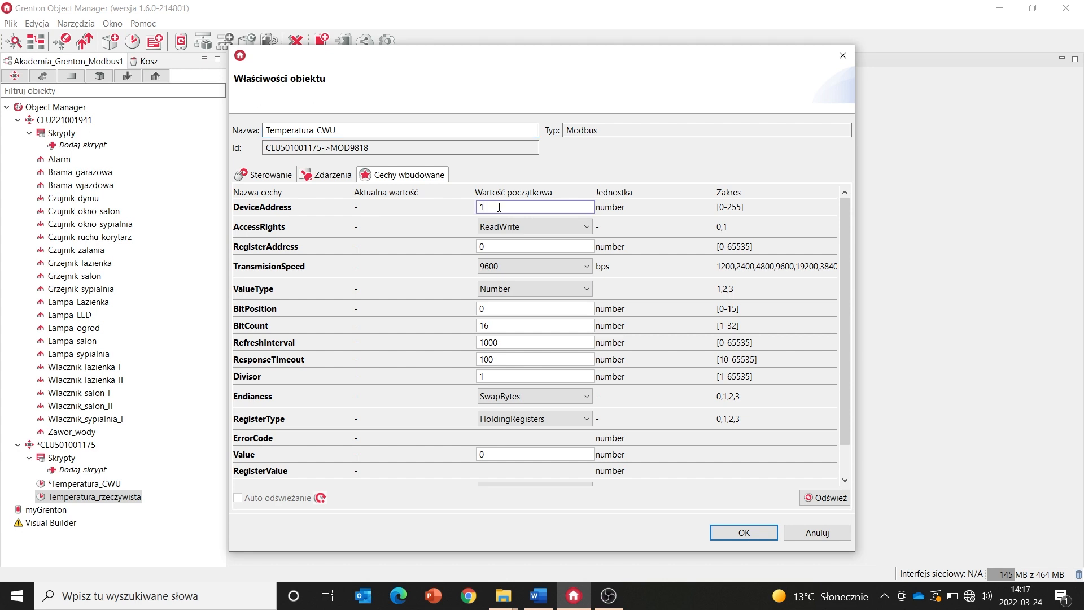
mouse_move(289, 235)
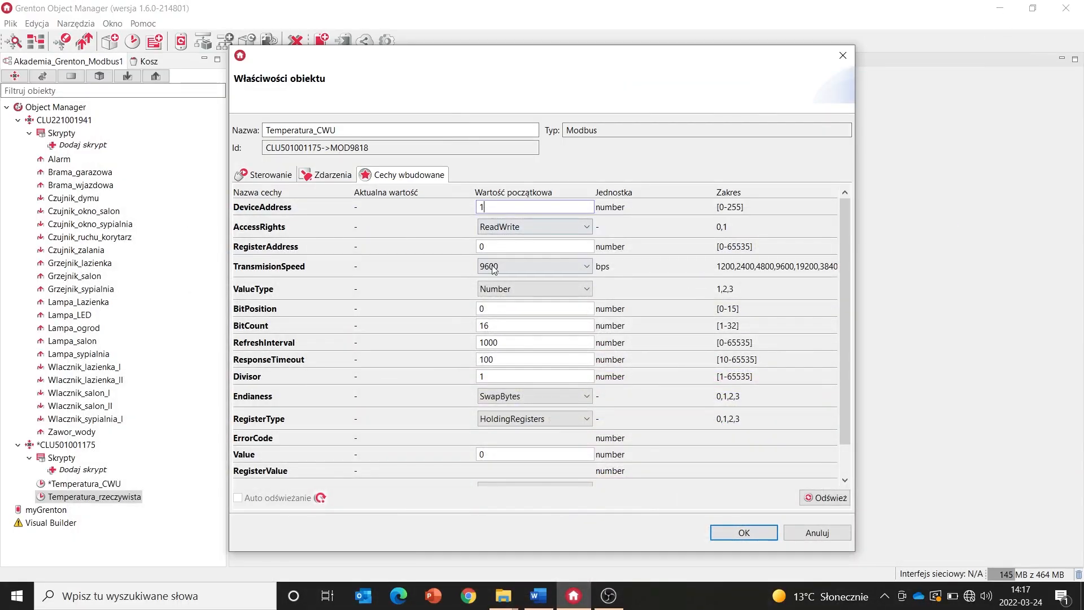
left_click(533, 247)
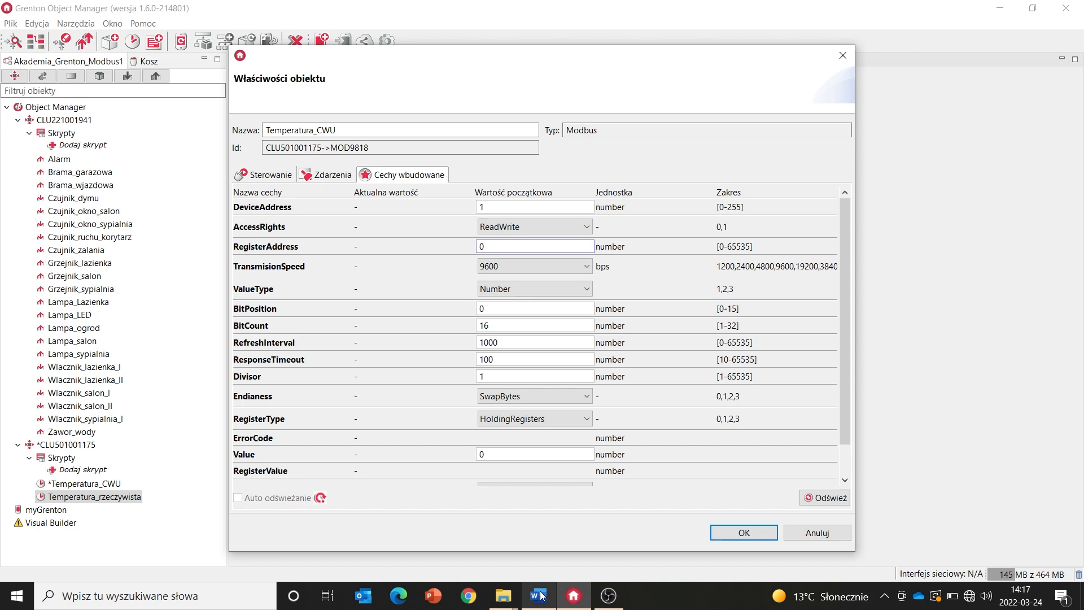
left_click(537, 595)
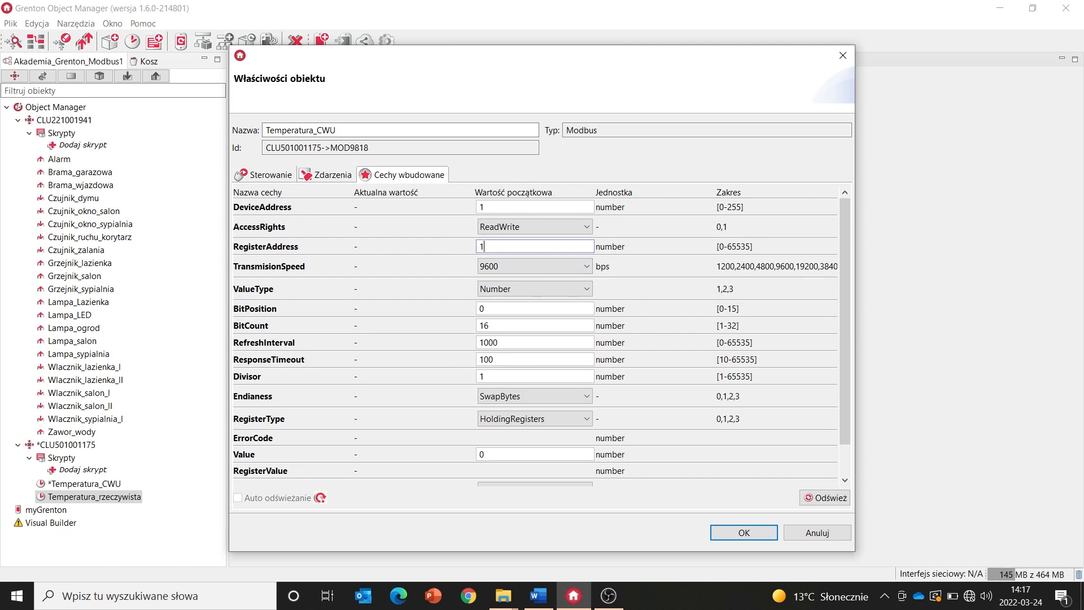
type("1026")
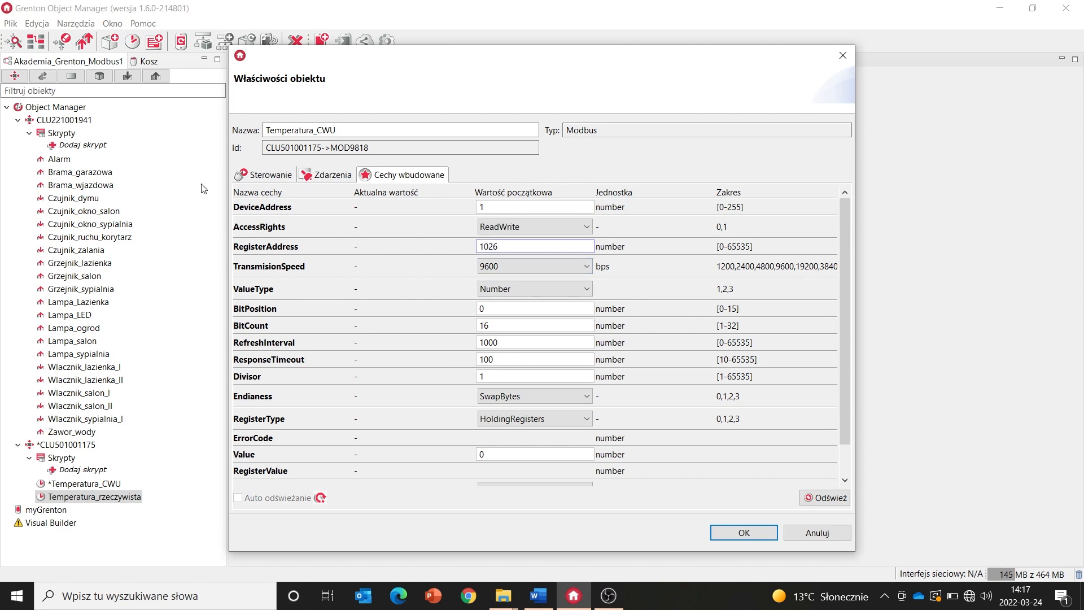
mouse_move(450, 271)
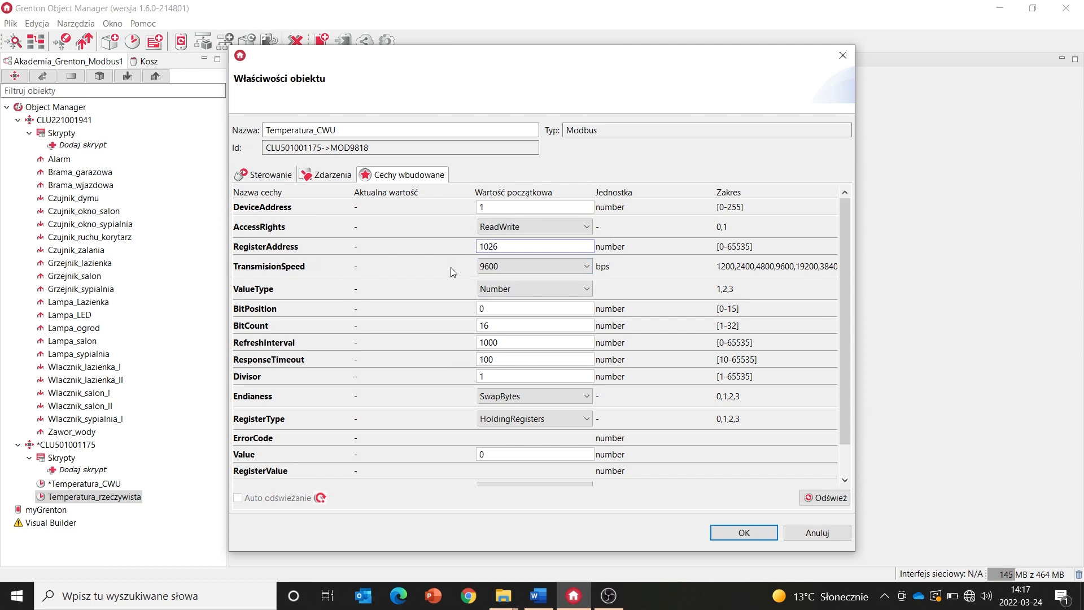
Step: Set value type Float and endianness SwapBytesAndWords, then save the settings
left_click(533, 288)
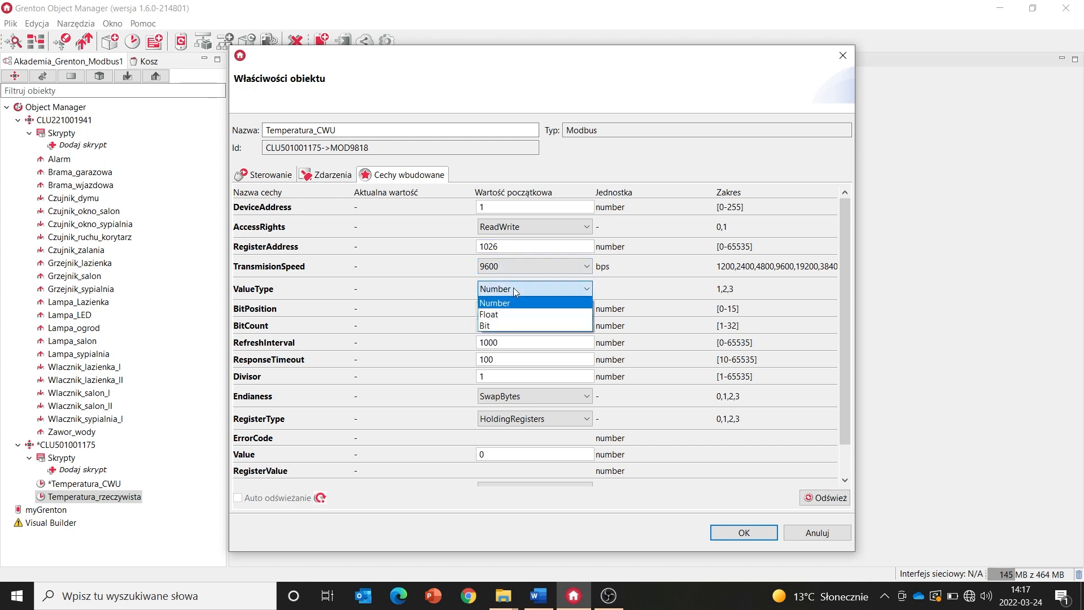
left_click(489, 314)
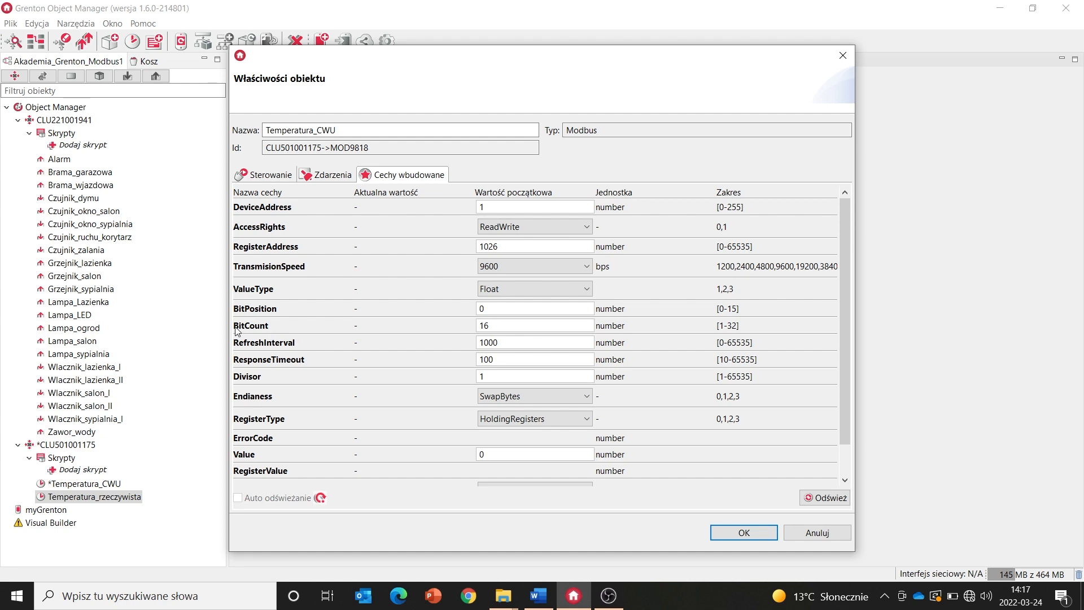
mouse_move(261, 333)
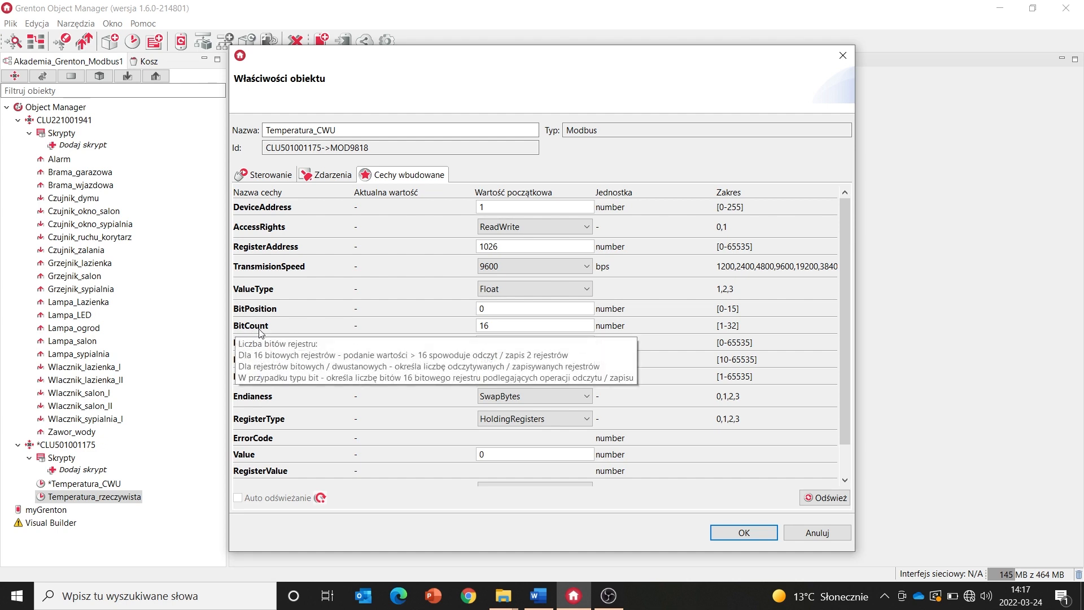
mouse_move(494, 326)
type("32")
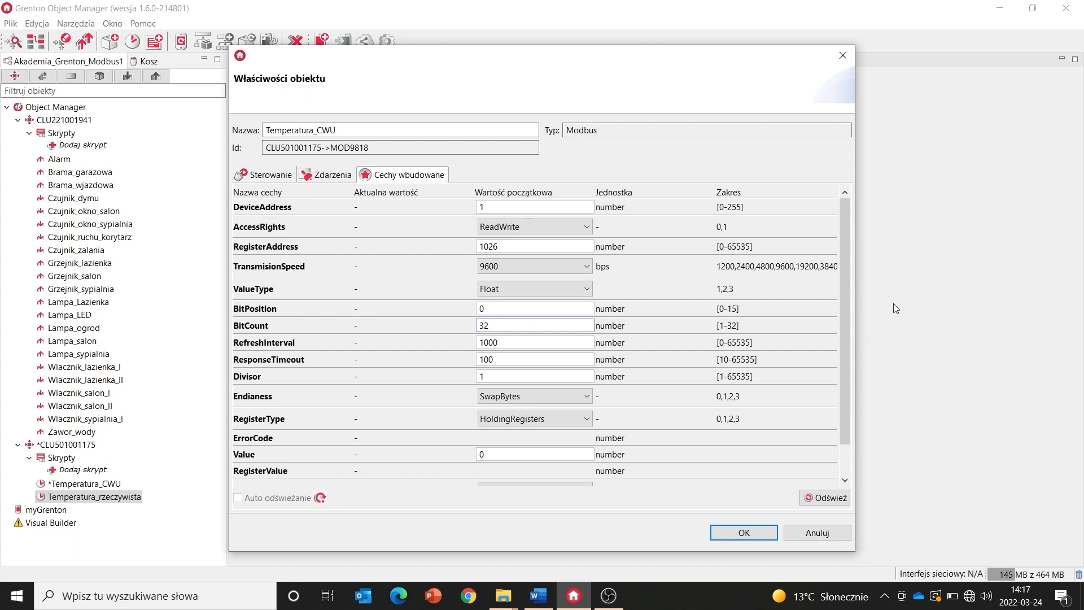
scroll("down", 3)
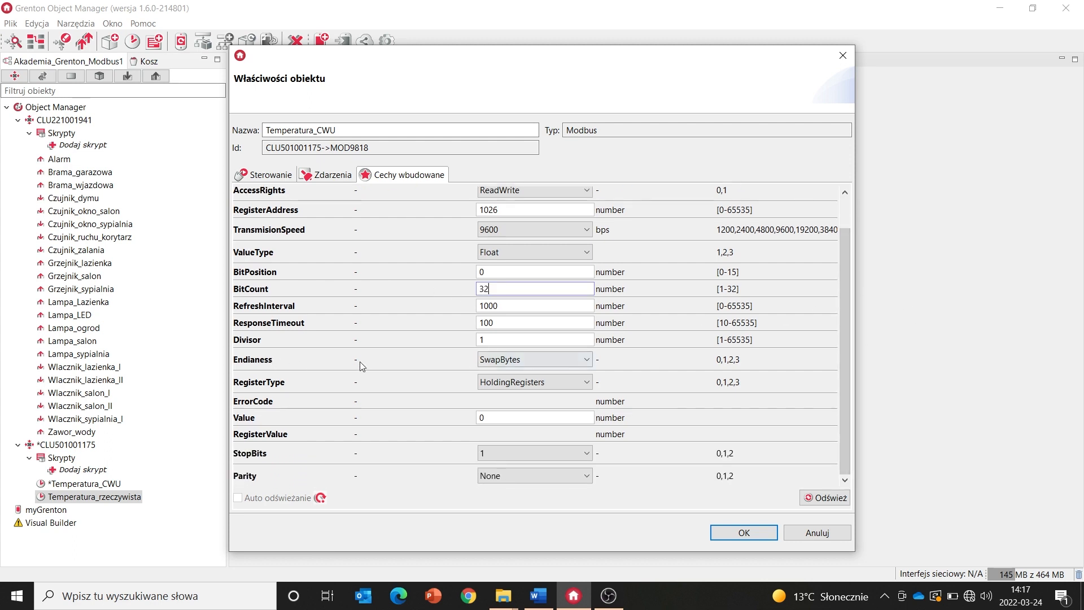
left_click(533, 359)
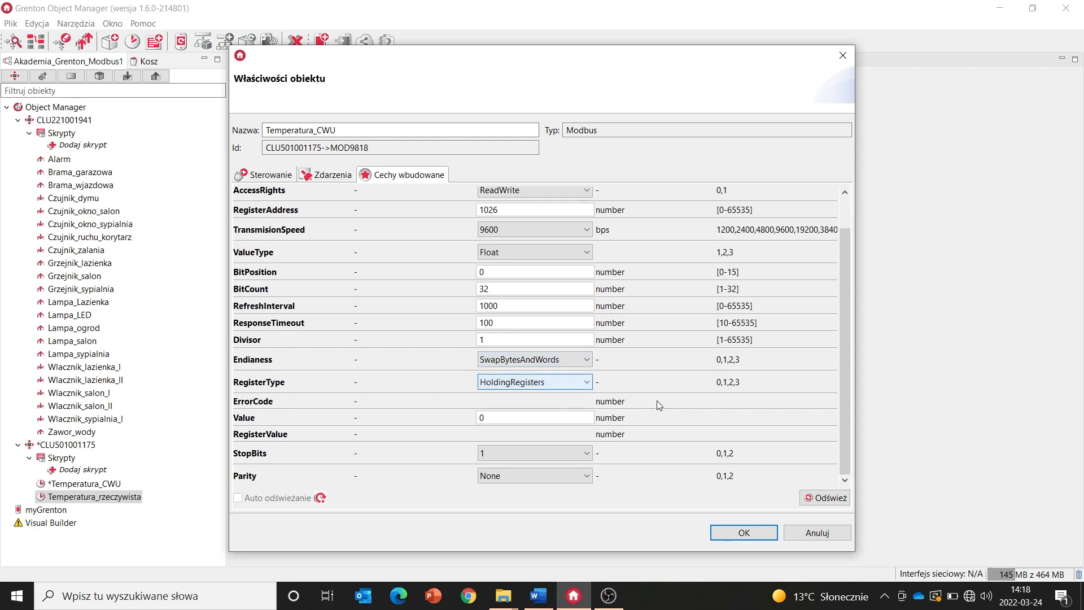
mouse_move(743, 532)
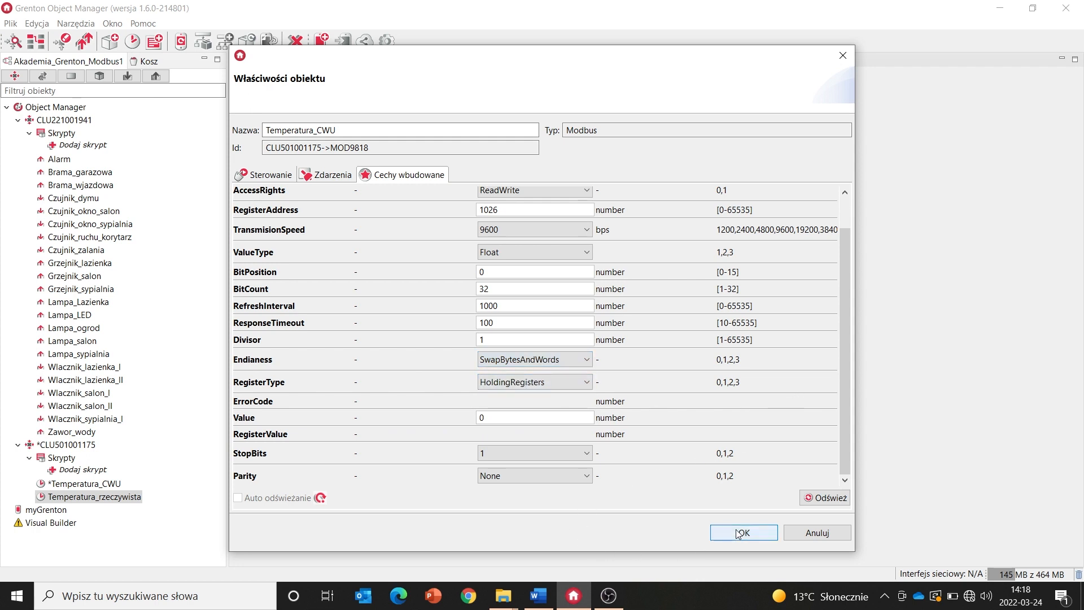
left_click(743, 532)
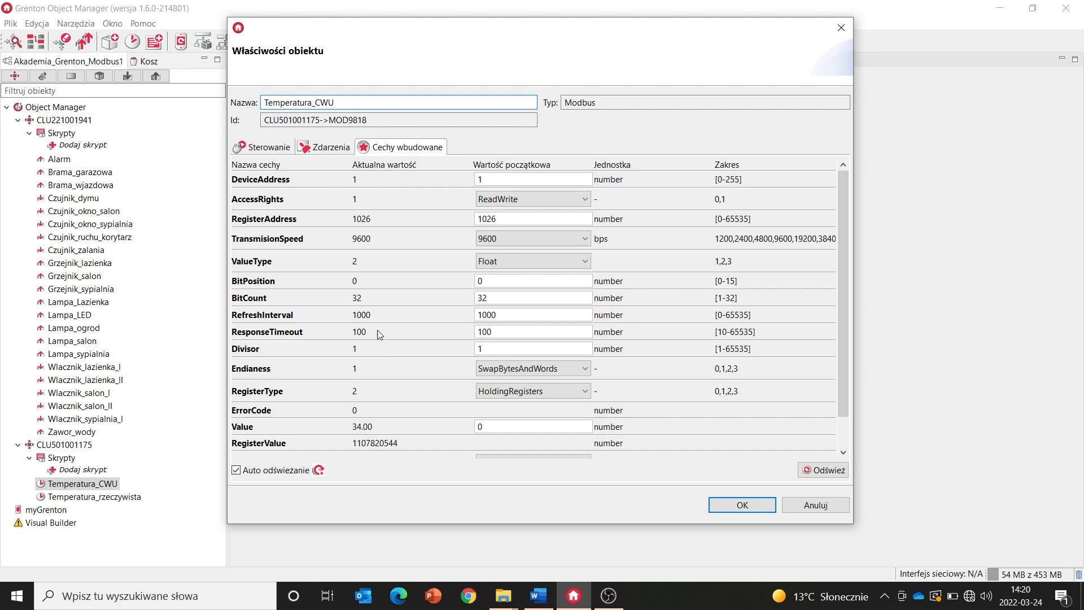
Step: Write 45 via SetValue and confirm the built-in Value reads 45.00
left_click(267, 147)
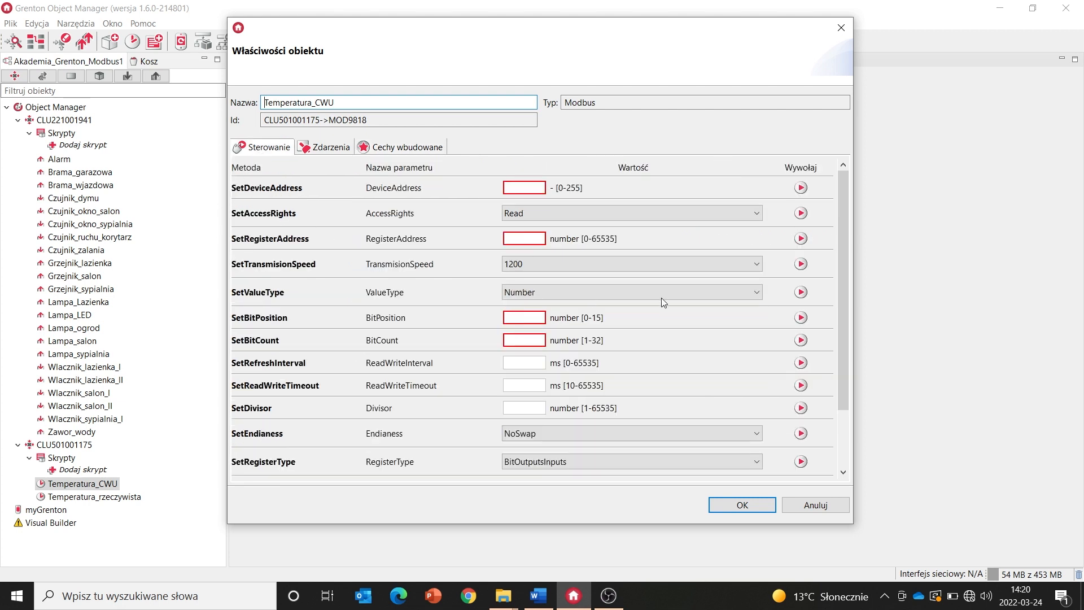
scroll("down", 3)
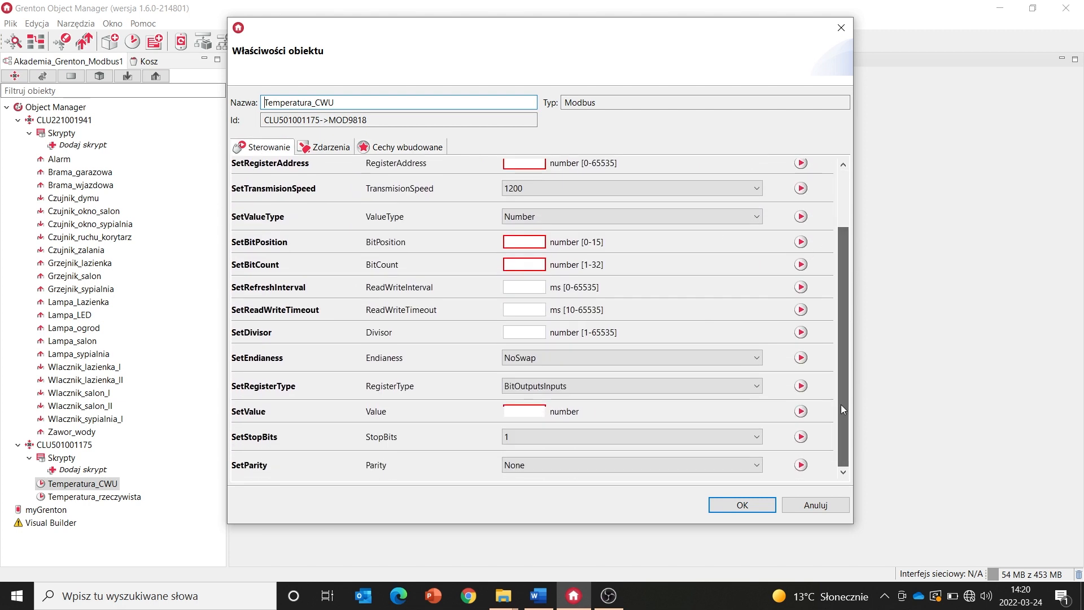
left_click(524, 411)
type("45")
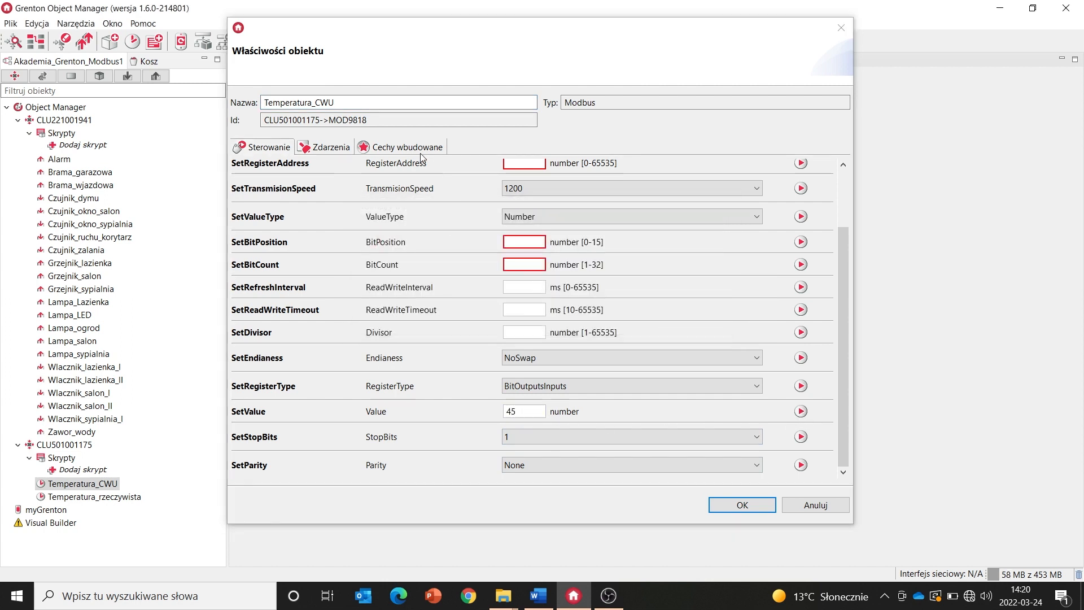
left_click(407, 147)
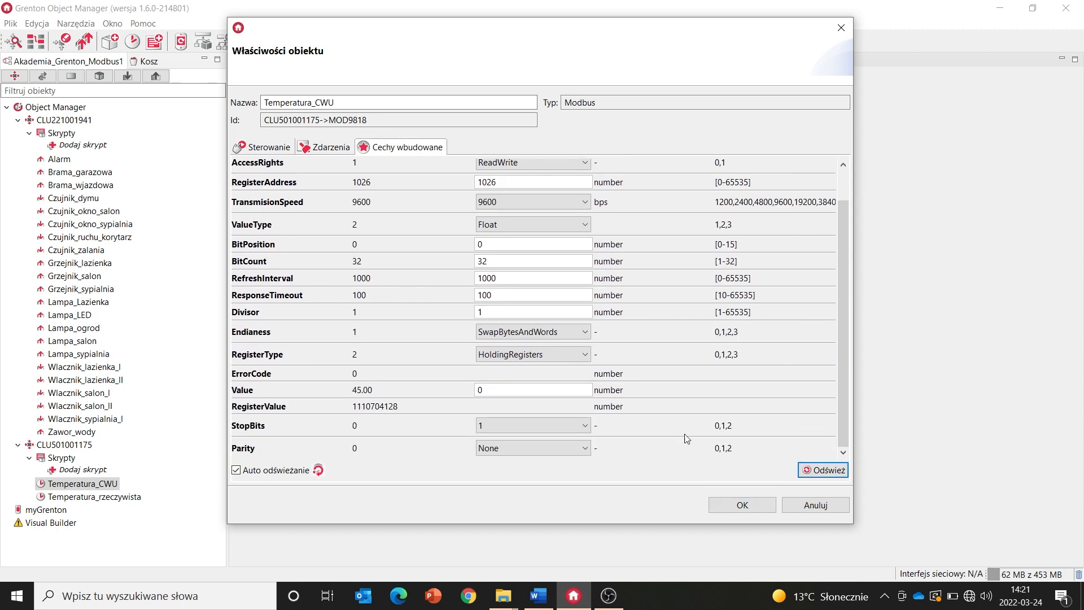